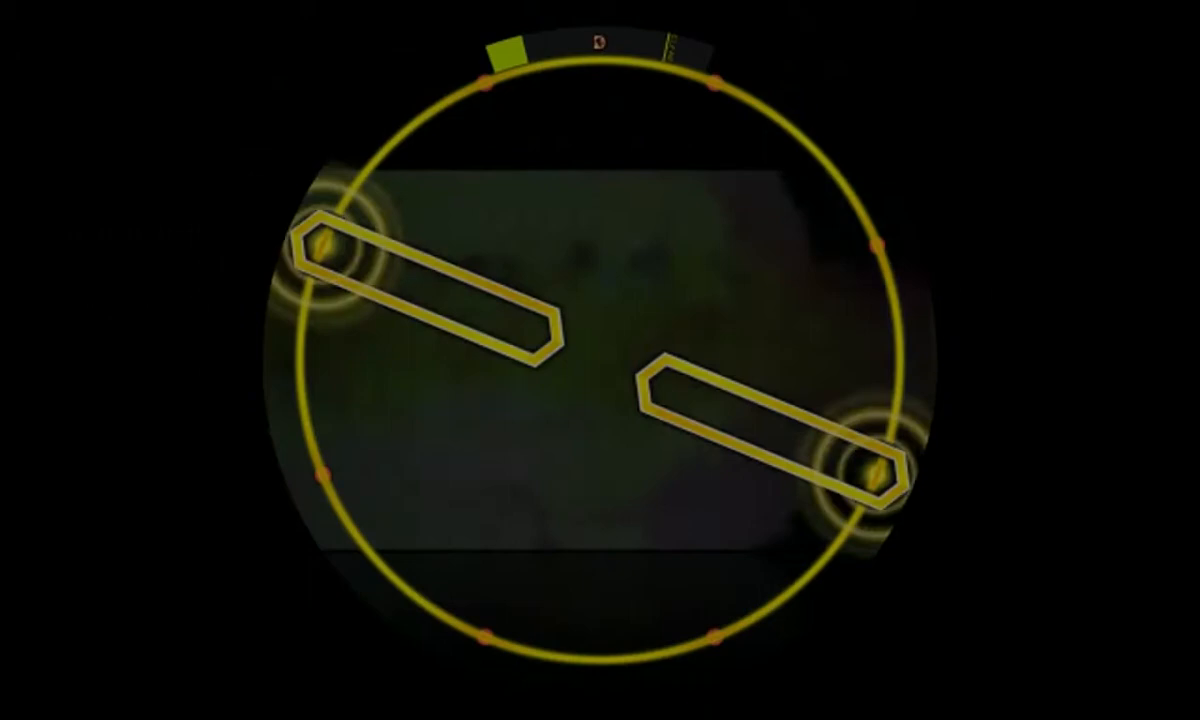
{"action": "left_click", "coordinate": [872, 473]}
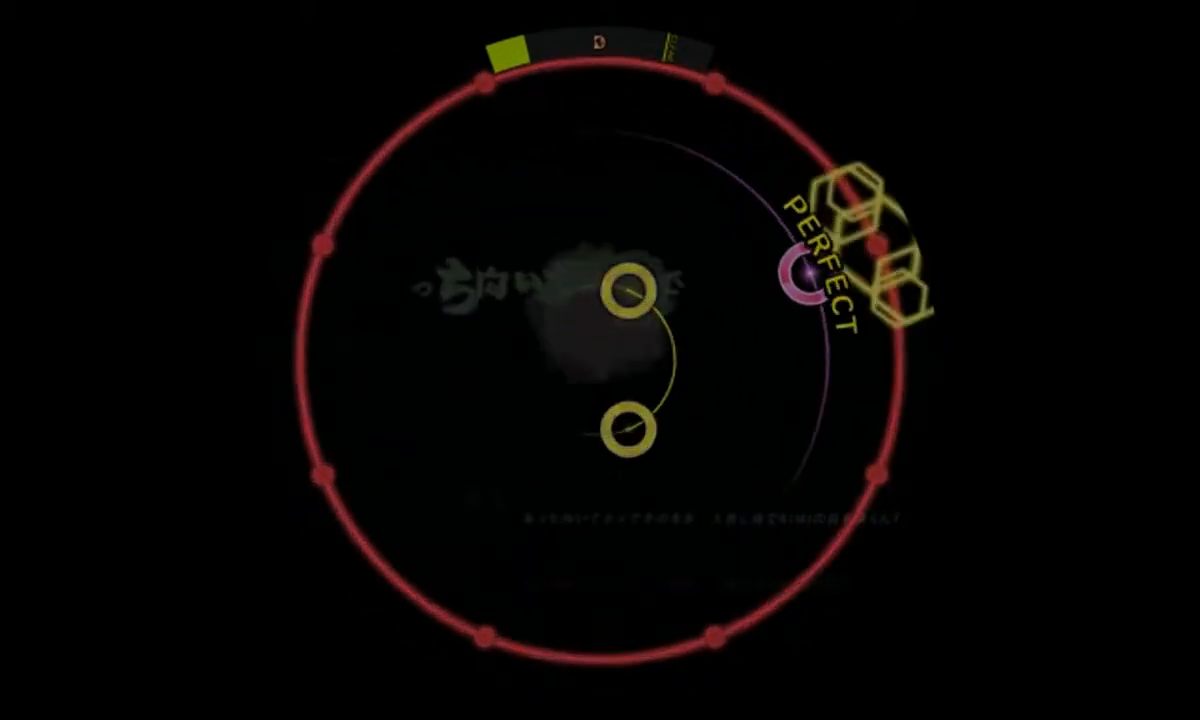